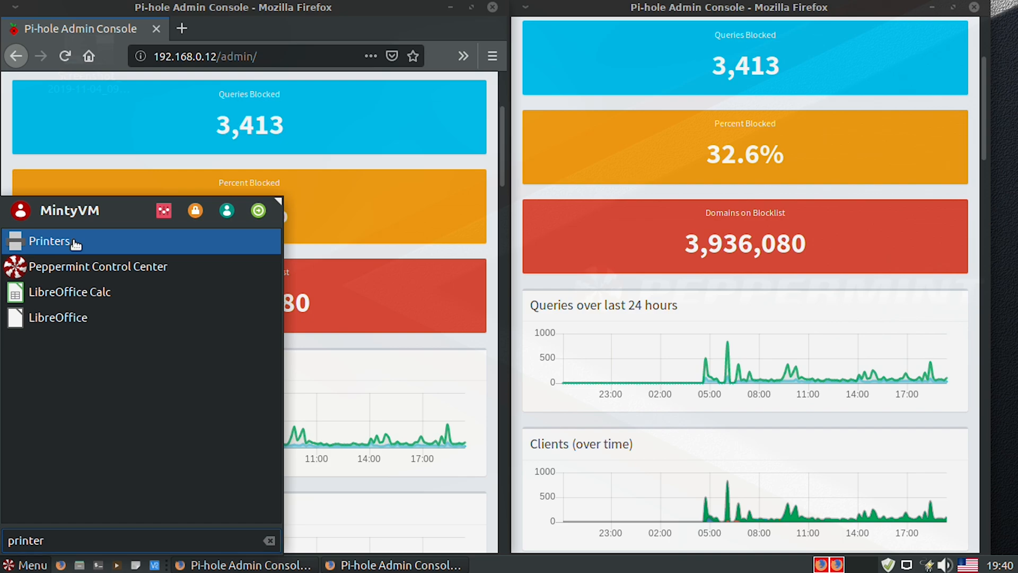
# Launch Printers from the menu and begin adding a new printer, reaching device selection.
pyautogui.click(47, 241)
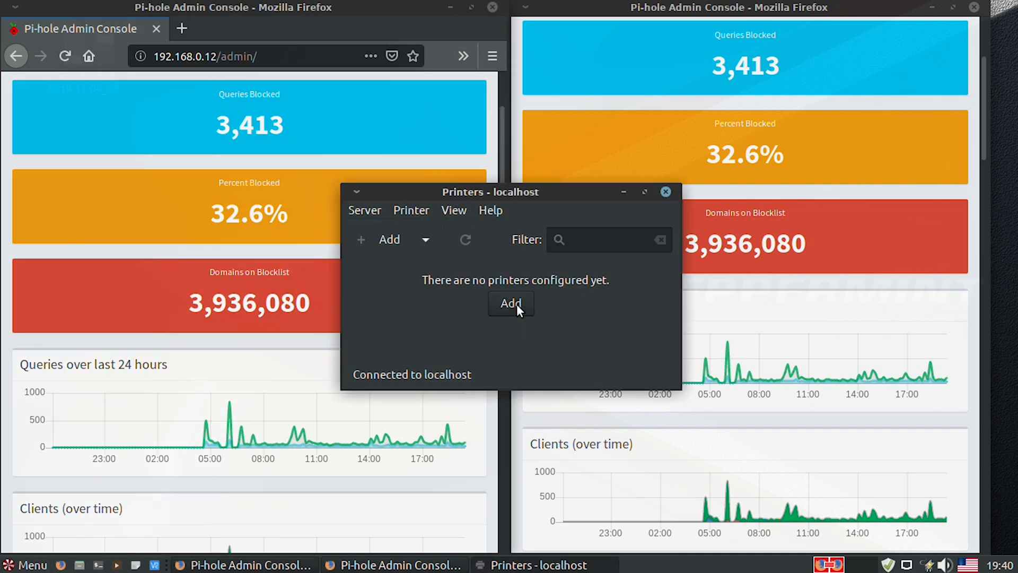
pyautogui.click(510, 303)
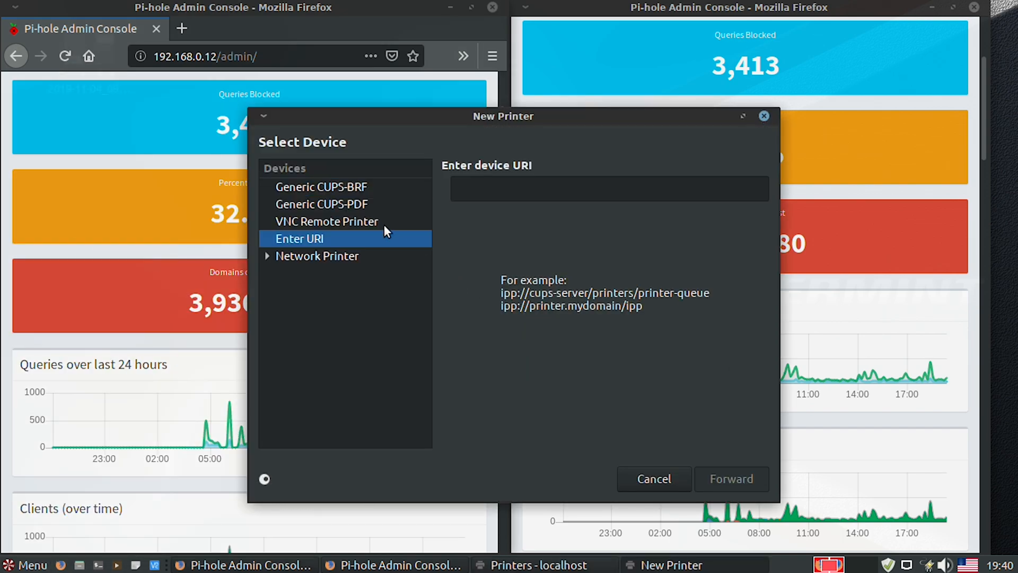